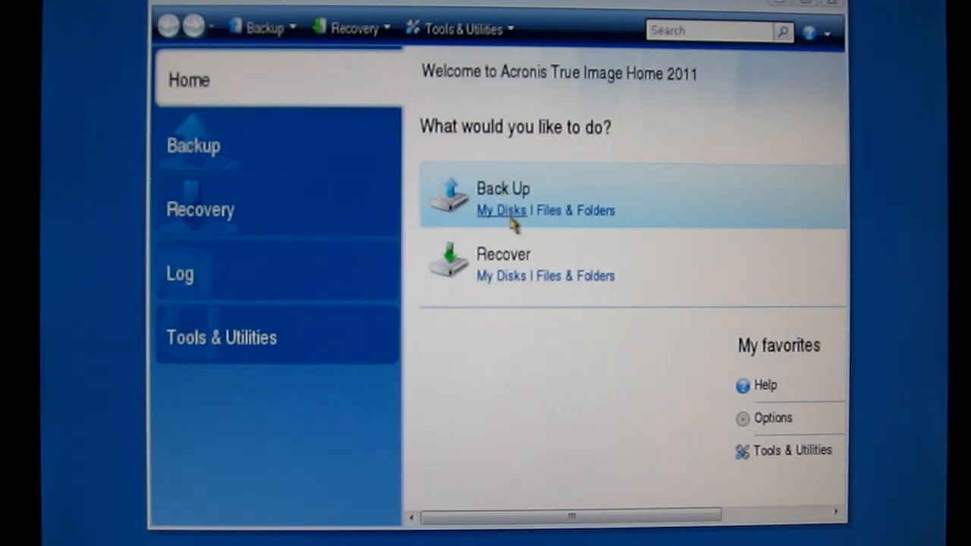
# Start a My Disks backup and select all Disk 2 partitions (C:, D:, E:)
pyautogui.click(499, 210)
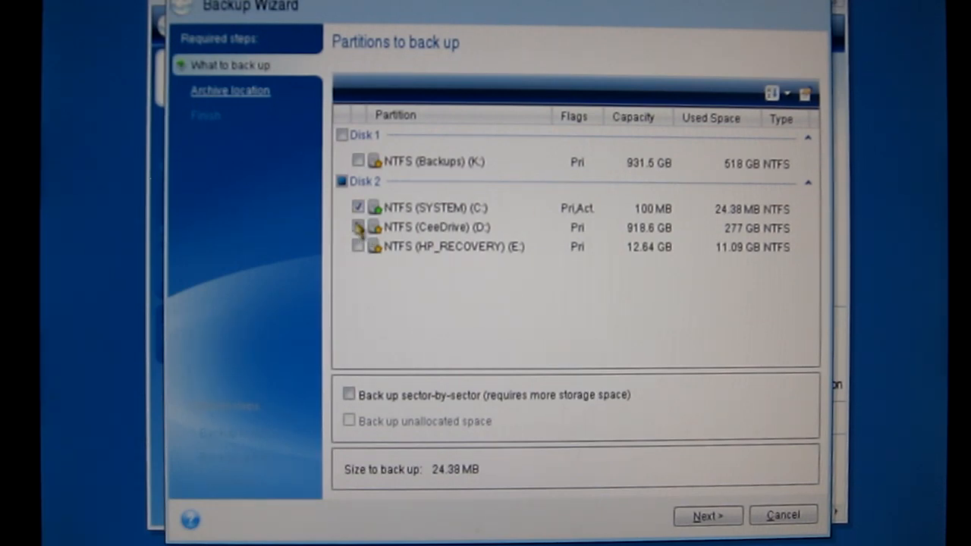
pyautogui.click(341, 181)
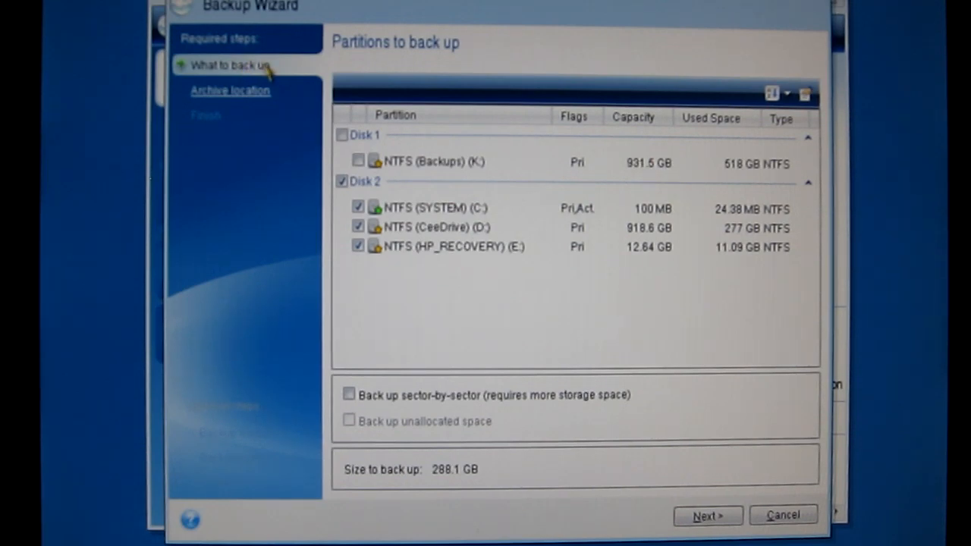
pyautogui.moveTo(273, 80)
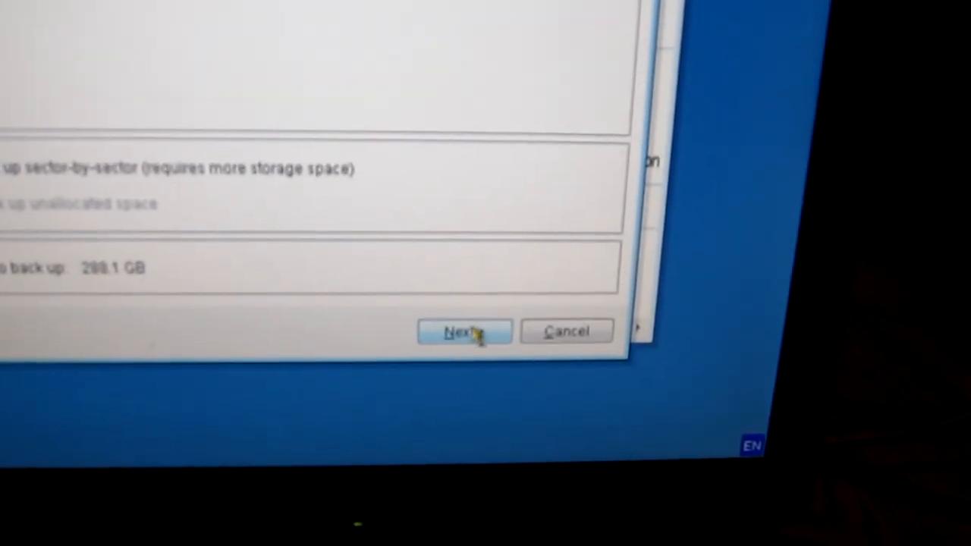
# Advance to the archive location step and browse to Backups (K:)
pyautogui.click(465, 332)
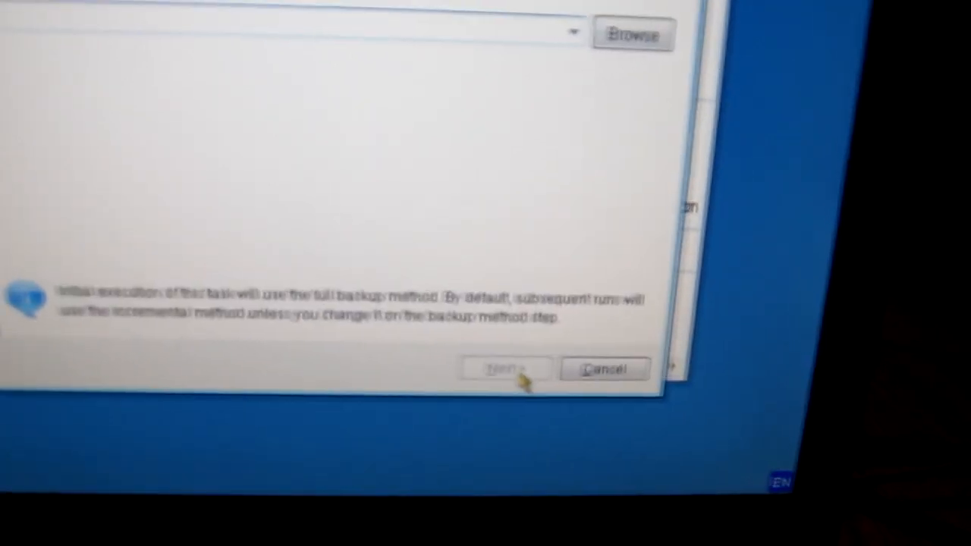
pyautogui.click(505, 368)
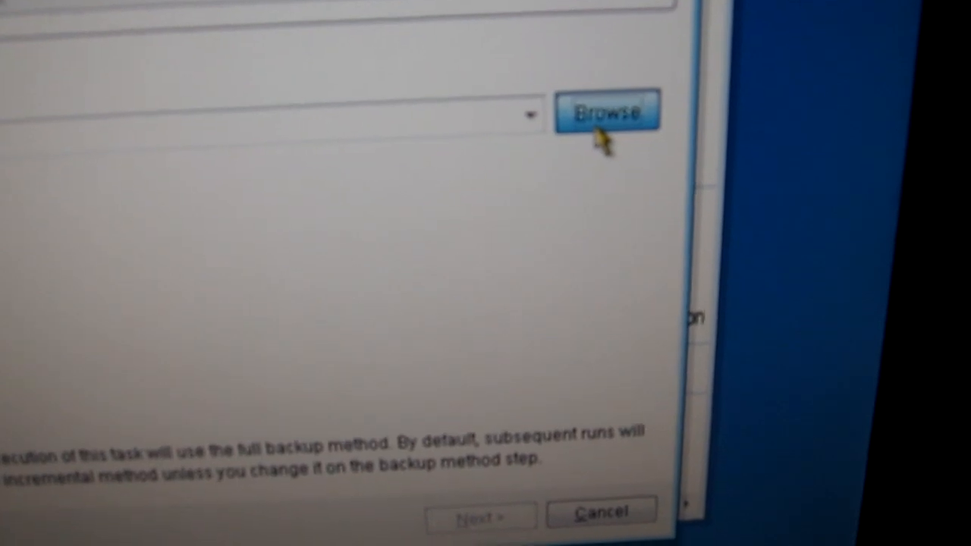
pyautogui.click(606, 111)
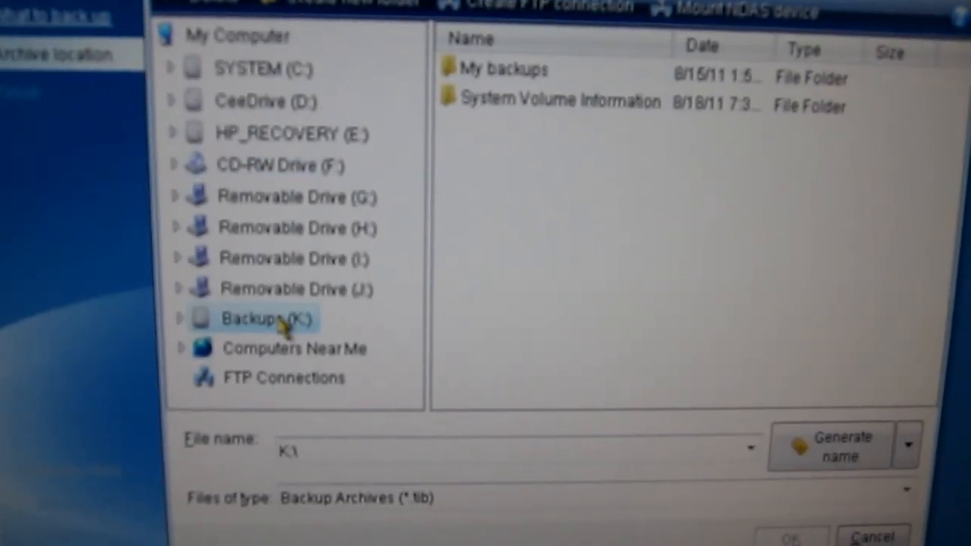
# Create a new archive named fullbackup at the root of Backups (K:)
pyautogui.click(180, 318)
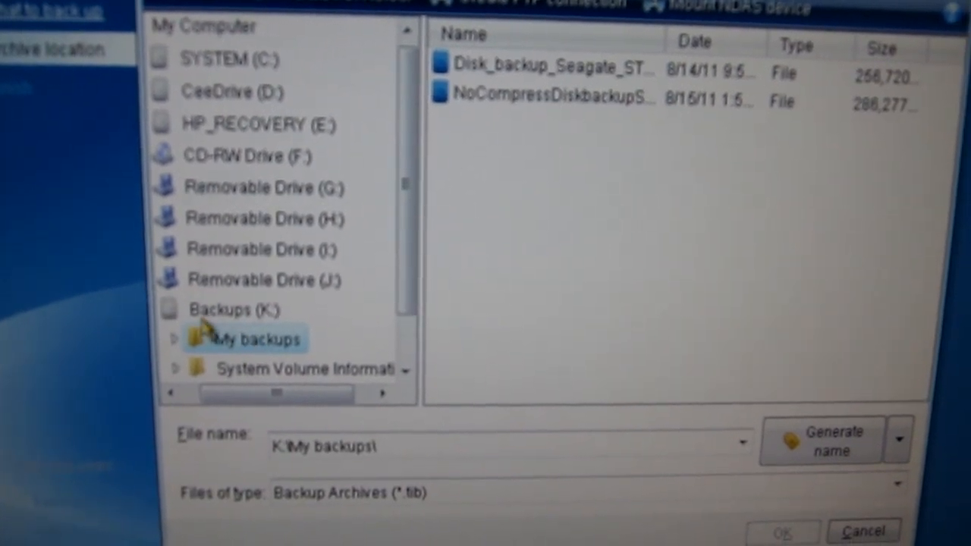
pyautogui.click(227, 310)
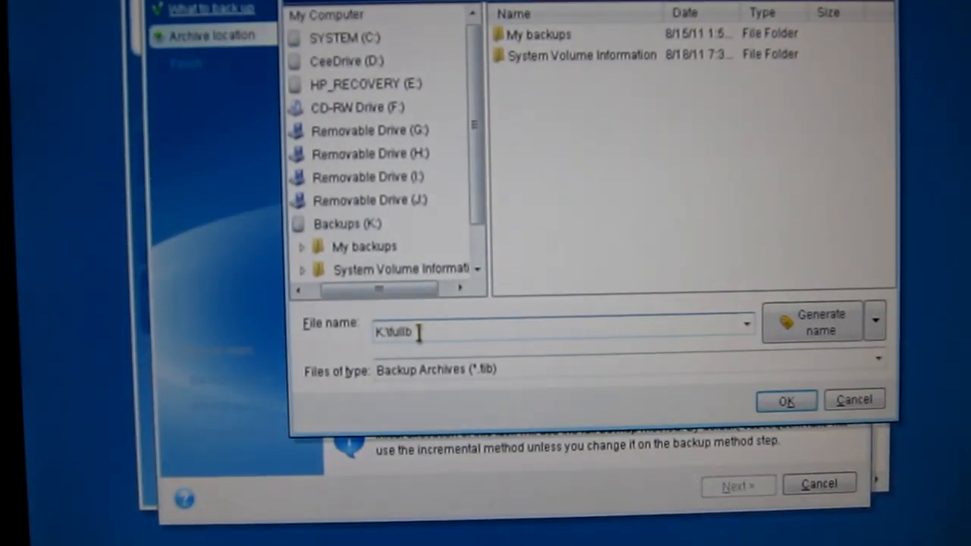
pyautogui.write('ackup')
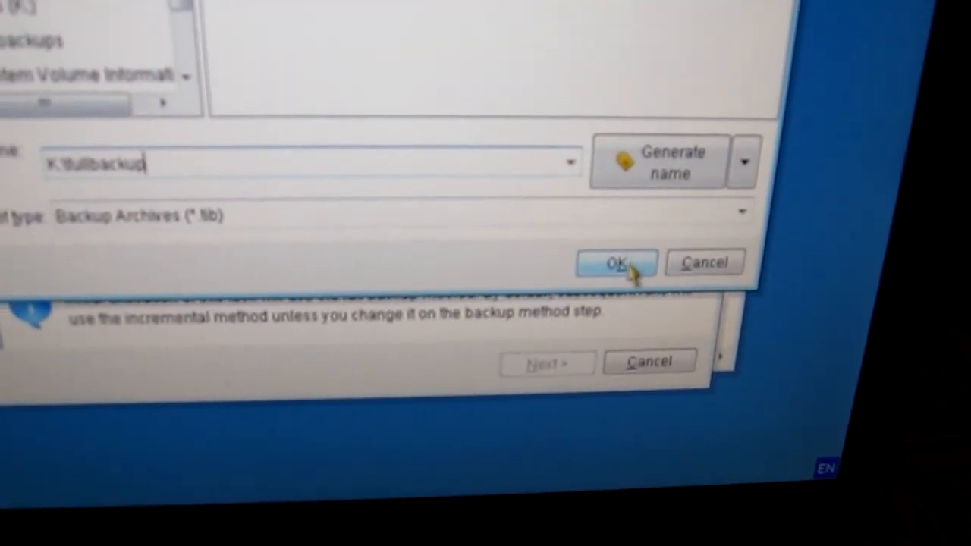
pyautogui.click(616, 262)
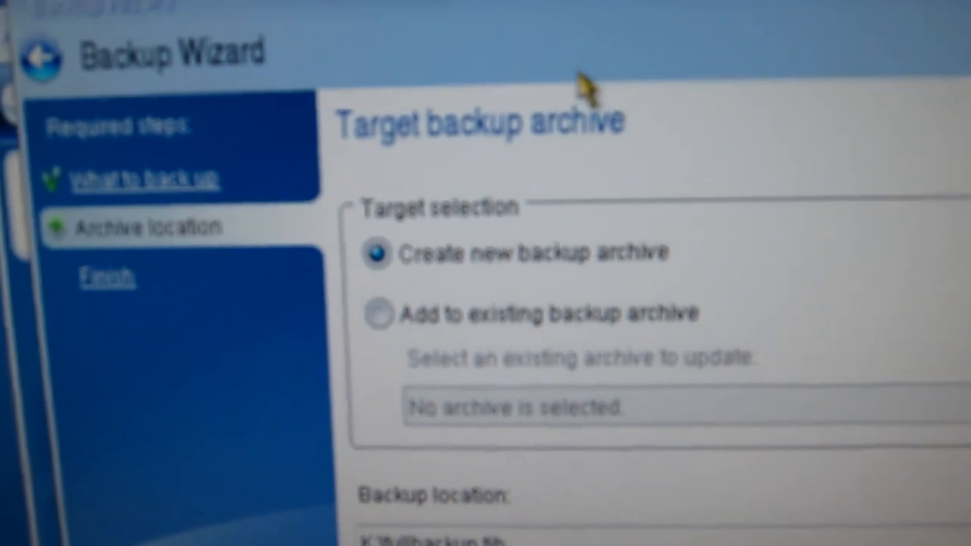
# Advance to the summary listing SYSTEM, CeeDrive, HP_RECOVERY images and partition structure
pyautogui.scroll(-3)
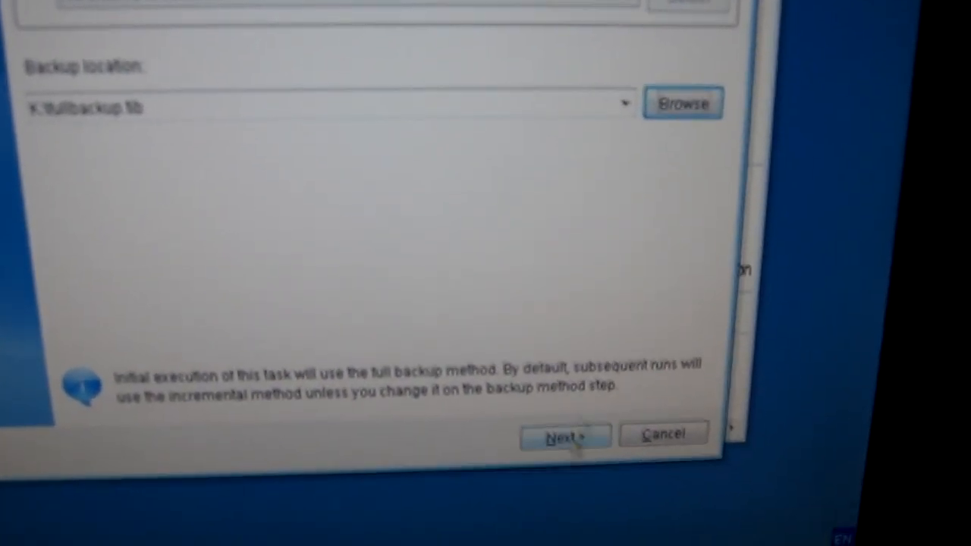
pyautogui.click(564, 435)
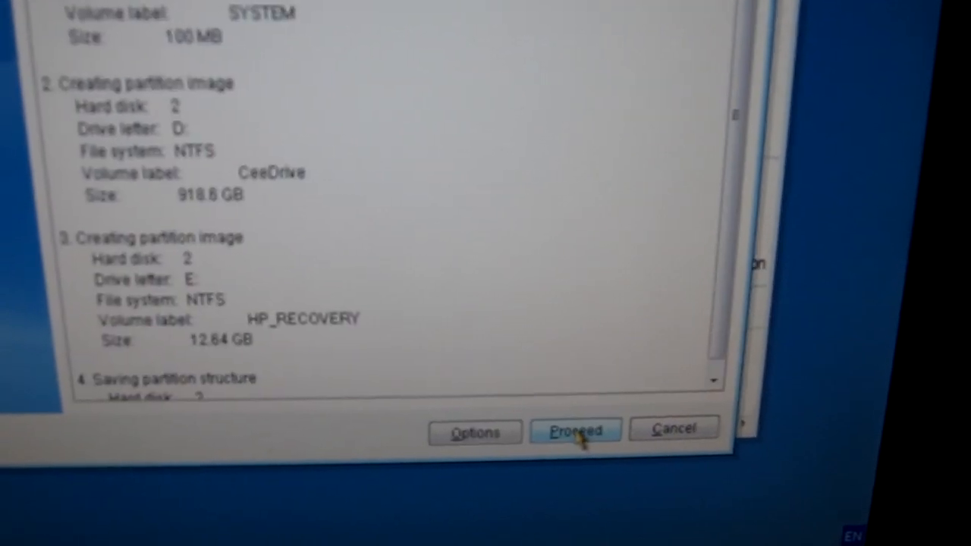
pyautogui.click(575, 430)
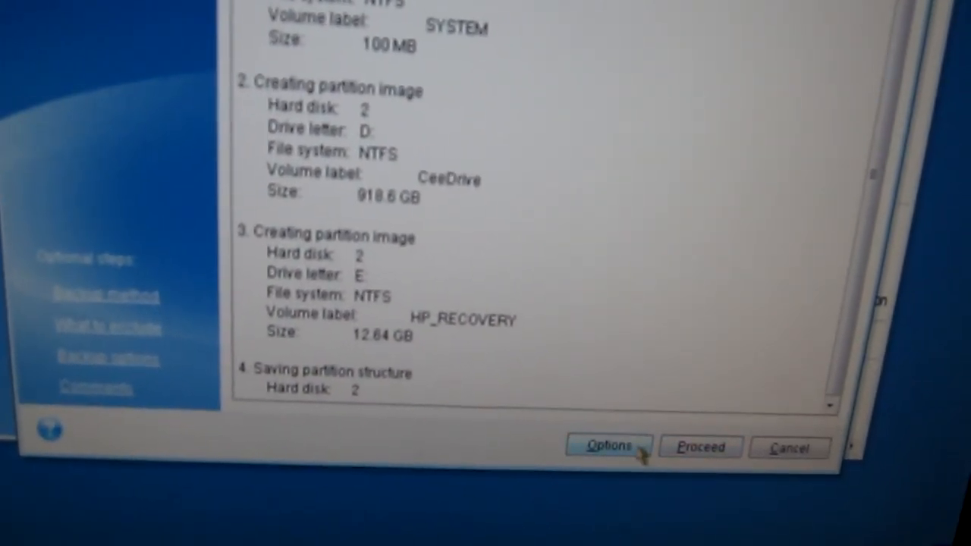
# Set the backup method to Full and move on to the backup options
pyautogui.click(607, 445)
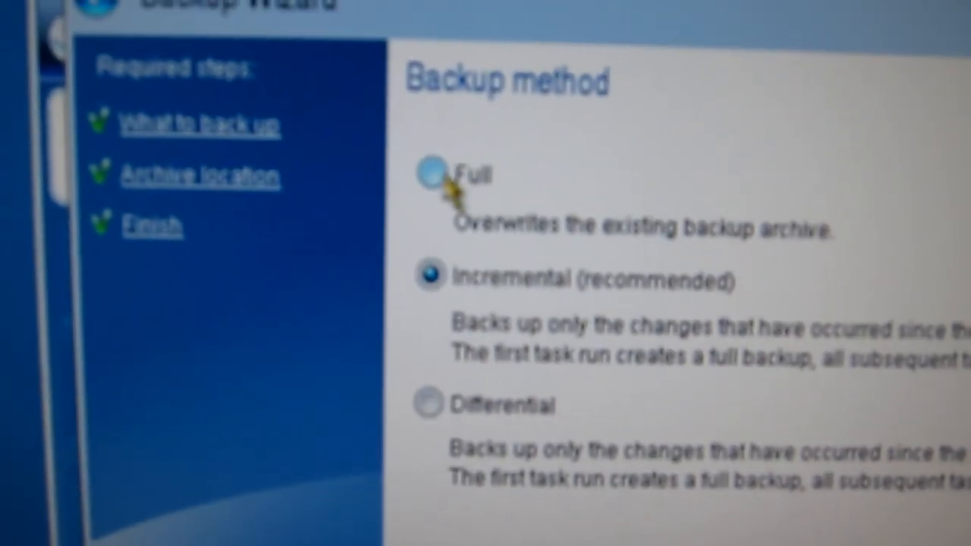
pyautogui.click(429, 175)
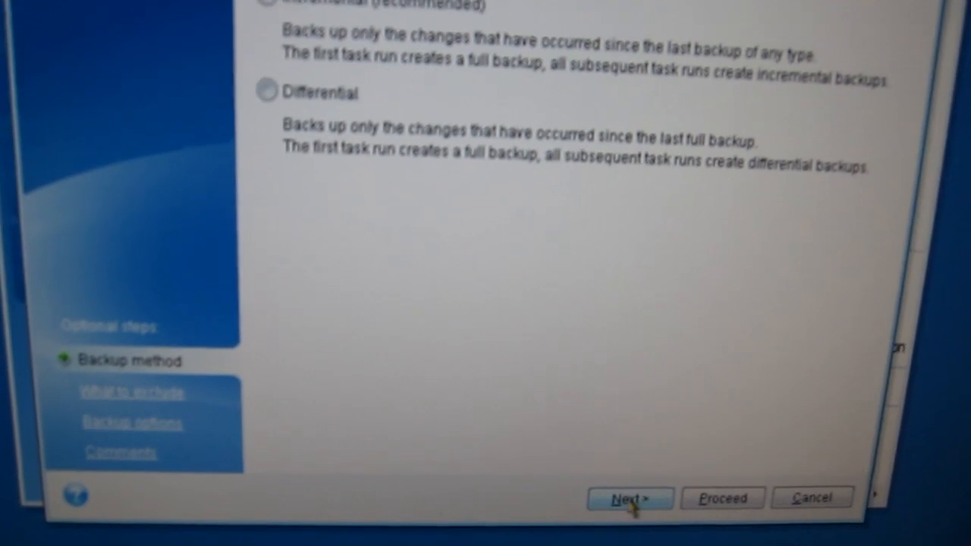
pyautogui.click(629, 497)
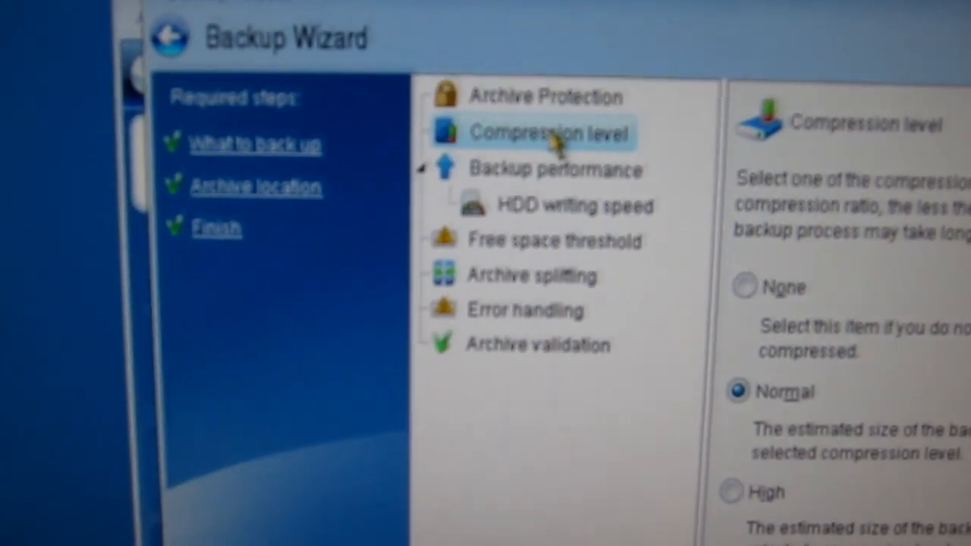
pyautogui.moveTo(554, 135)
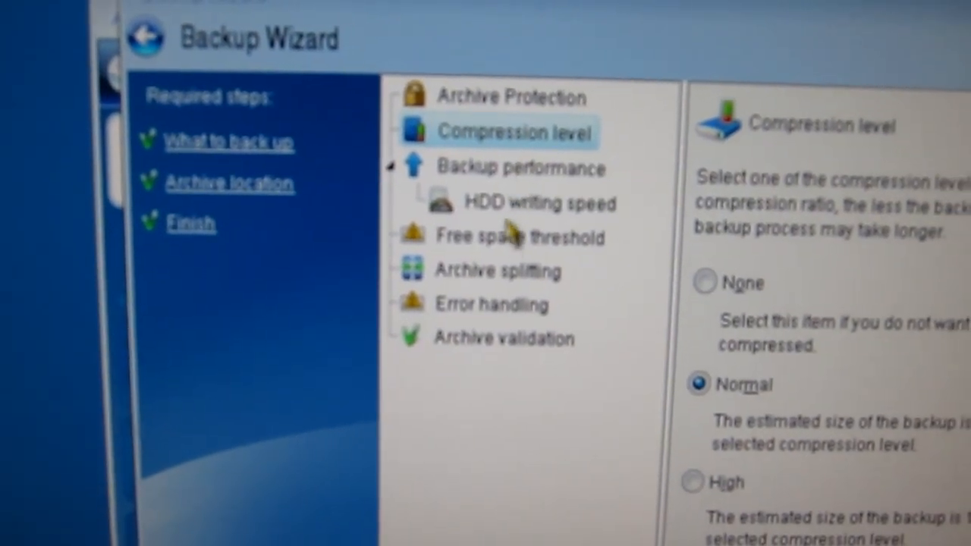
# Review the archive splitting settings and start the backup
pyautogui.click(496, 271)
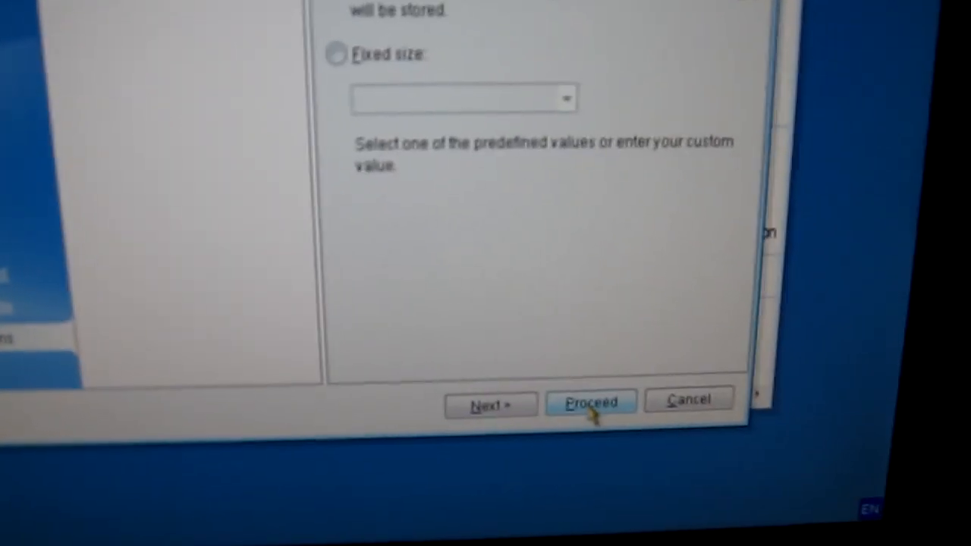
pyautogui.click(590, 402)
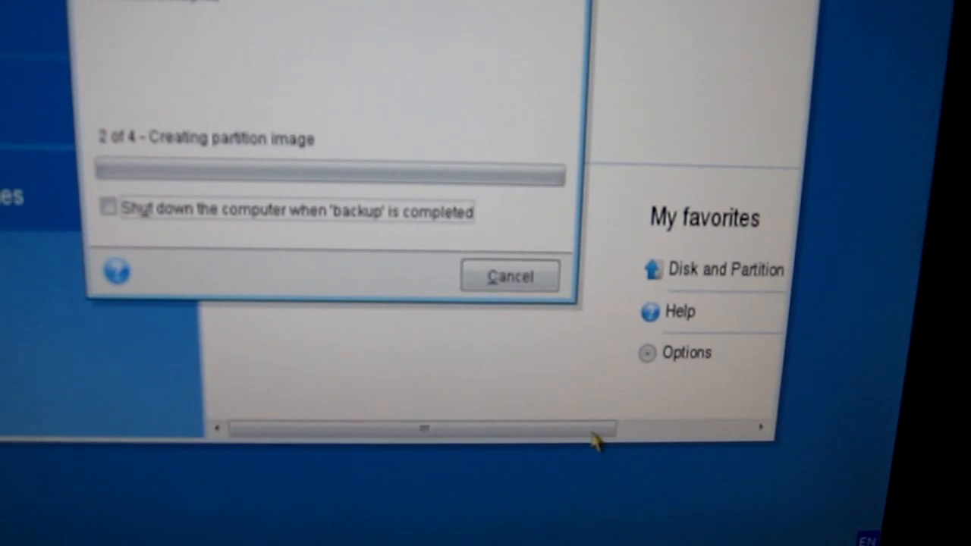